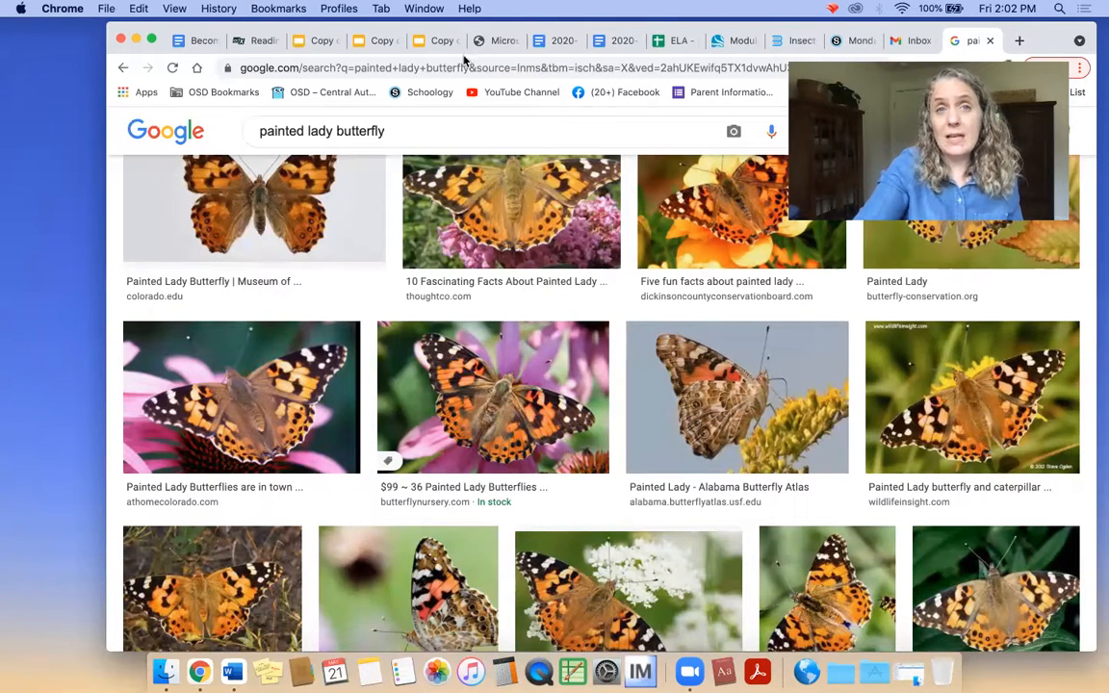
{"action": "mouse_move", "coordinate": [610, 96]}
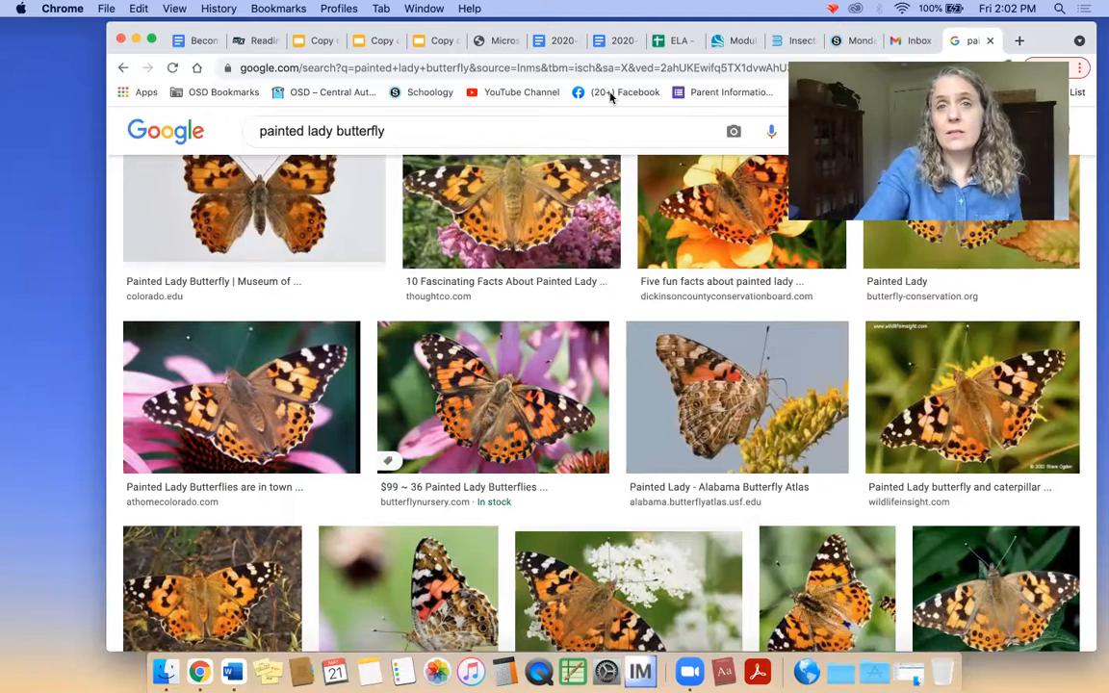